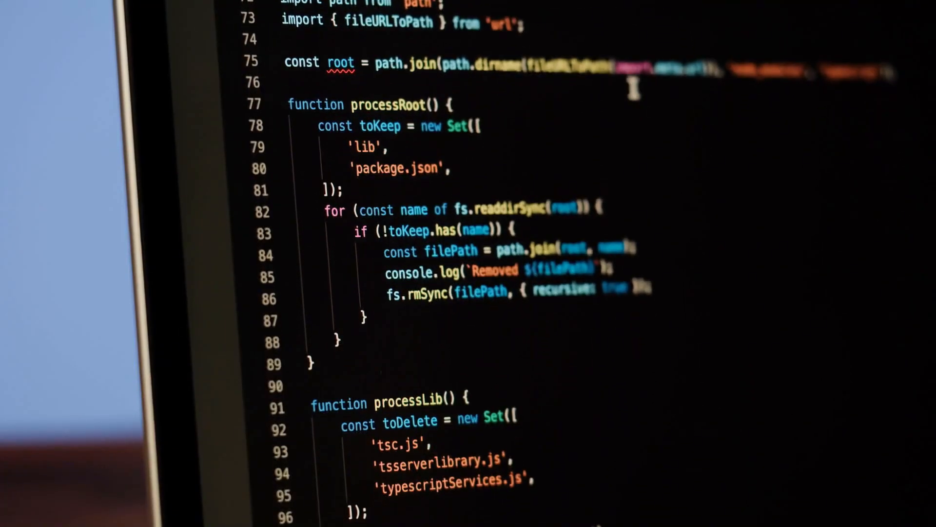
scroll("down", 3)
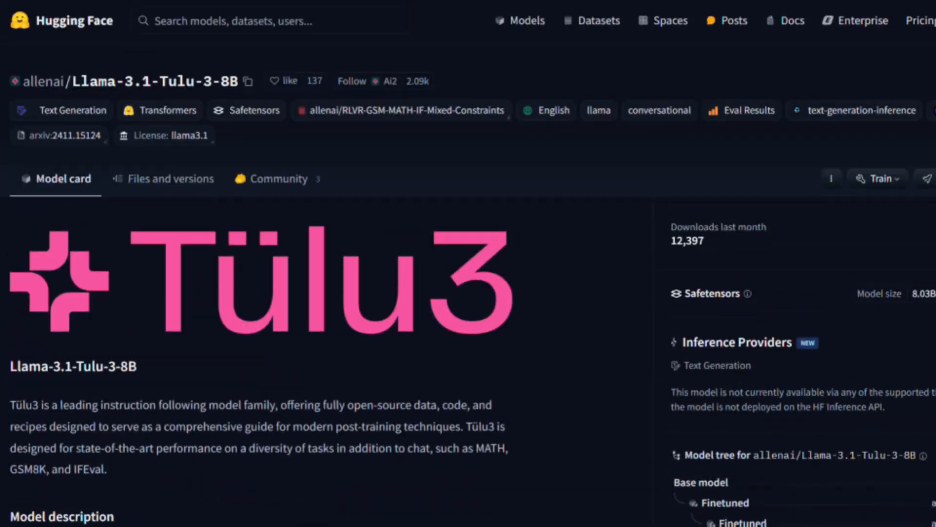
scroll("down", 3)
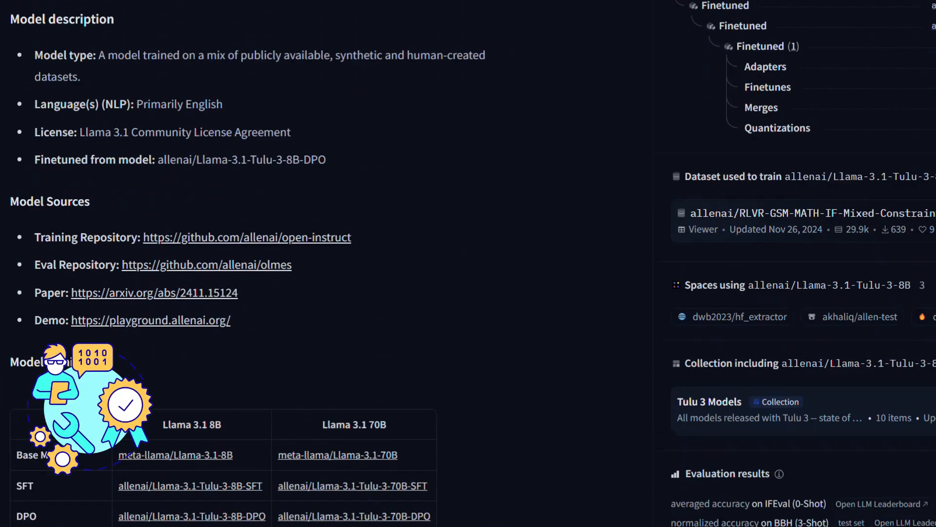
scroll("down", 3)
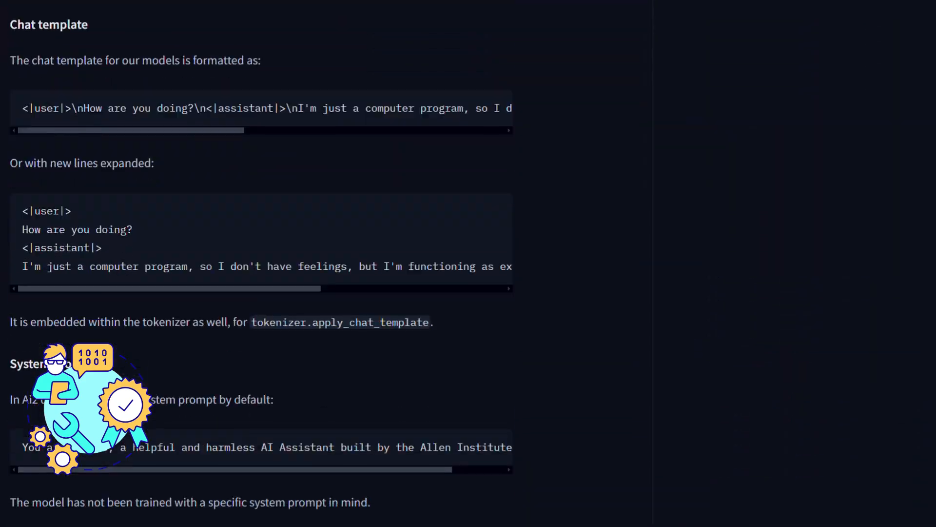